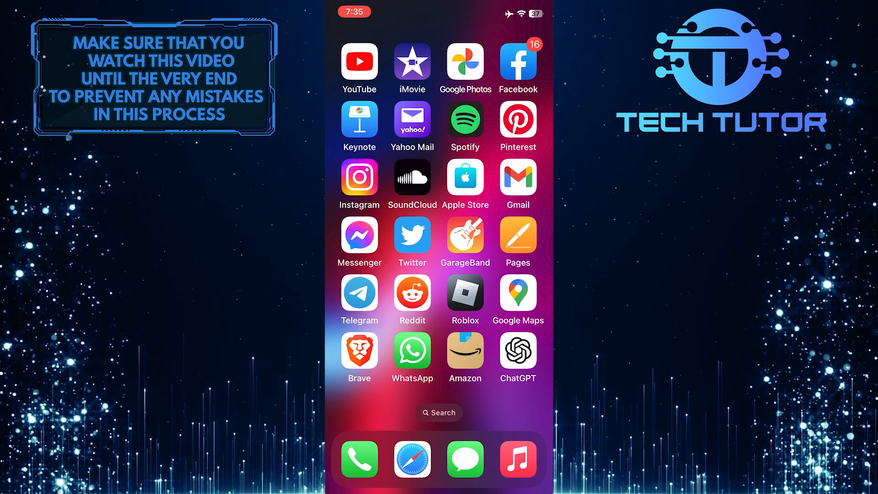
- Launch Safari from the dock to see the Test tab group overview
{"action": "left_click", "coordinate": [412, 460]}
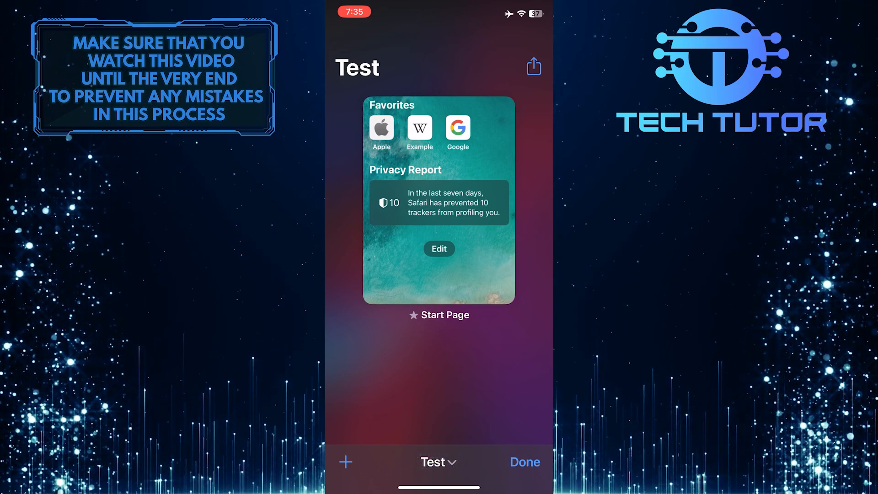
- Open the Tab Groups list to reach the Test group's Share, Rename and Delete options
{"action": "left_click", "coordinate": [438, 461]}
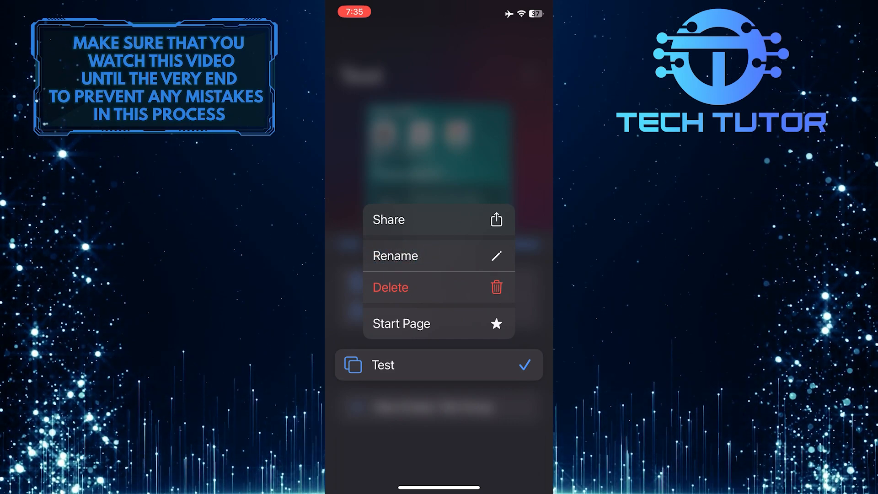
- Rename the Test tab group, replacing its name with 'Example'
{"action": "left_click", "coordinate": [395, 255]}
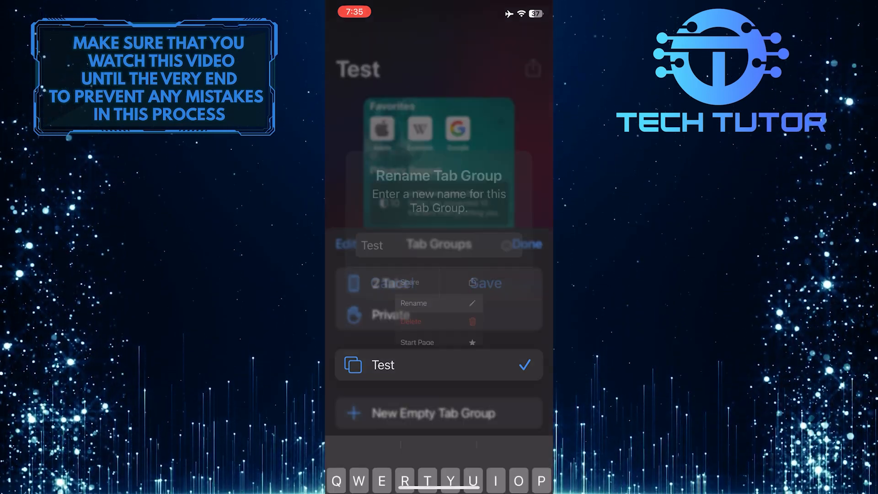
{"action": "left_click", "coordinate": [412, 303]}
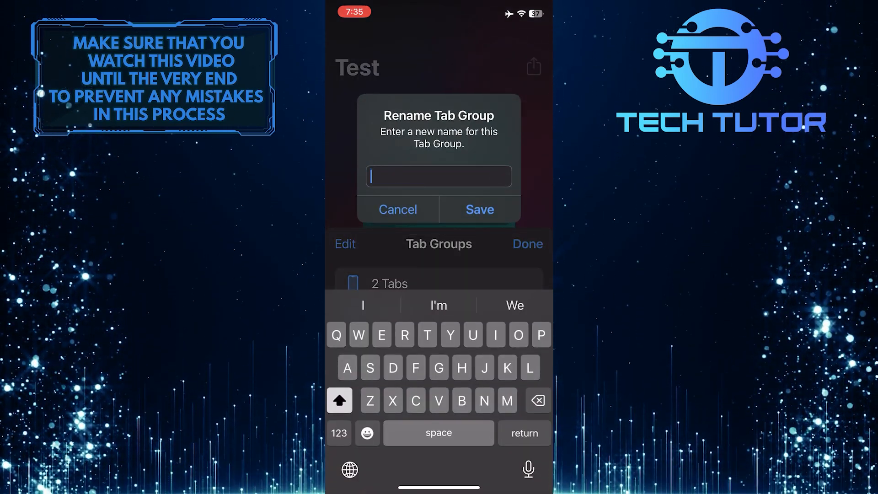
{"action": "type", "text": "Example"}
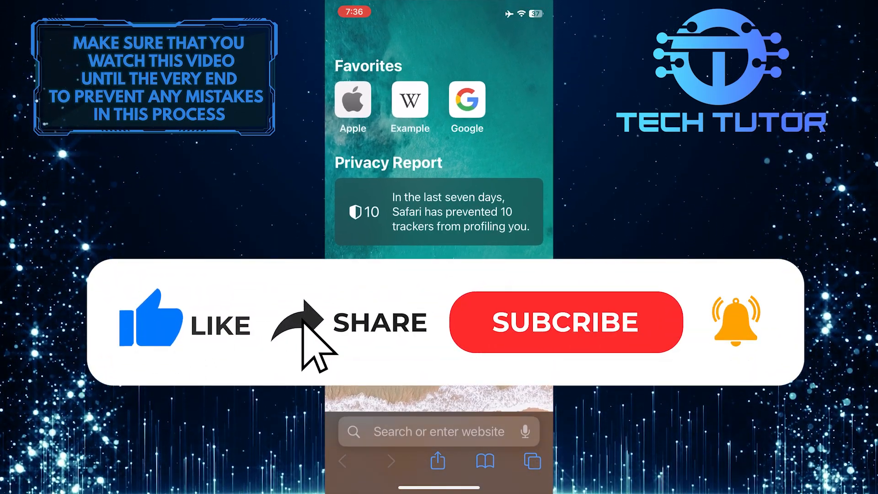
- Close the tab overview to return to the Start Page with Favorites
{"action": "left_click", "coordinate": [566, 321]}
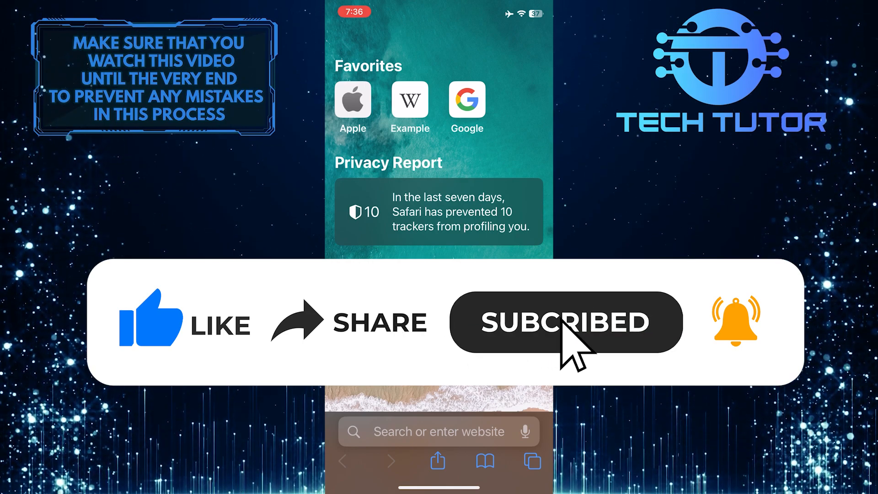